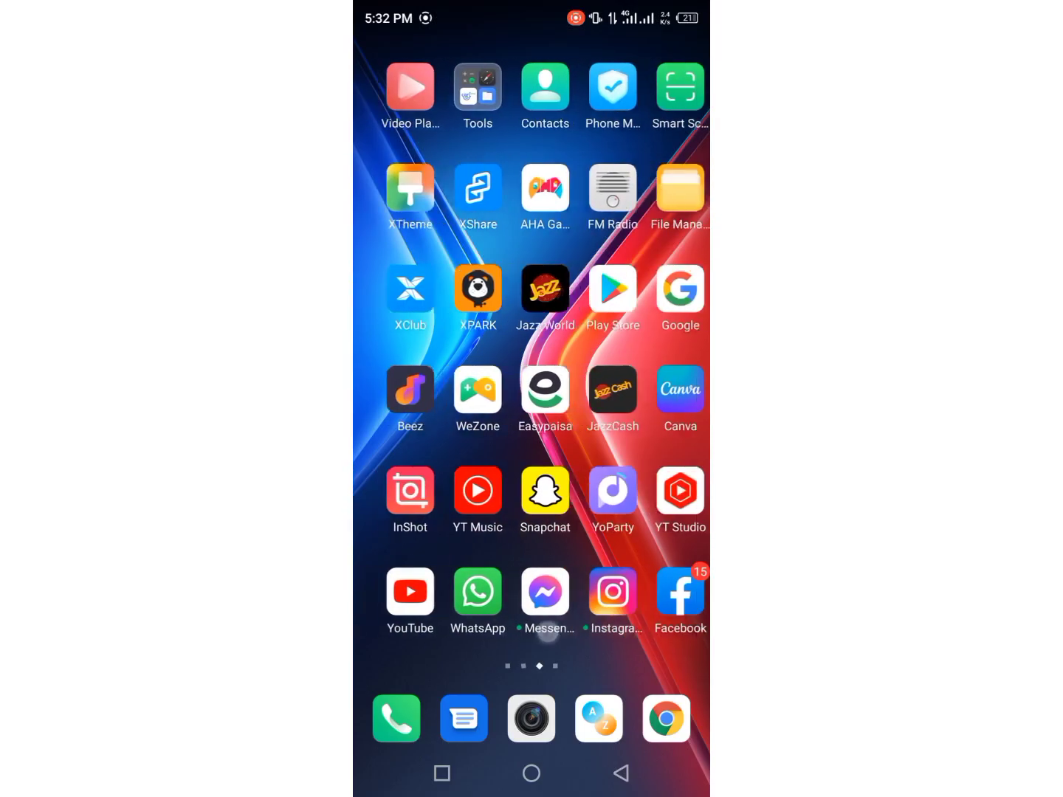
Swipe through the home screen pages and launch the Google app
{"action": "scroll", "scroll_direction": "left", "scroll_amount": 3}
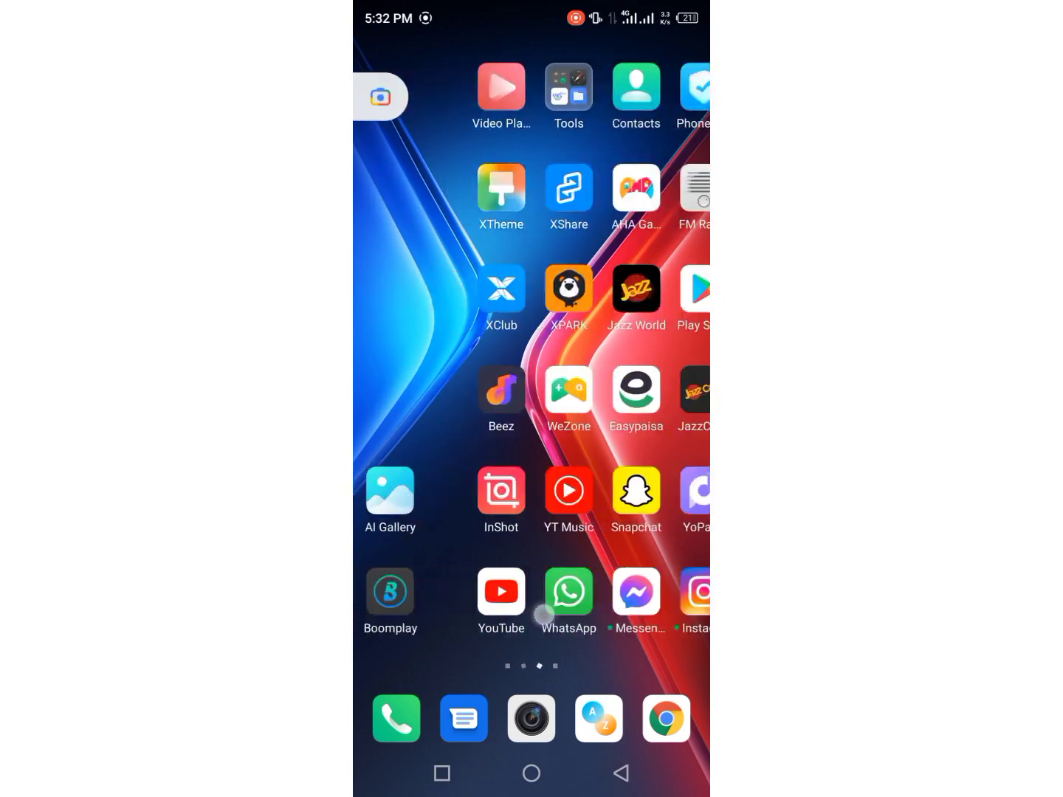
{"action": "scroll", "scroll_direction": "left", "scroll_amount": 3}
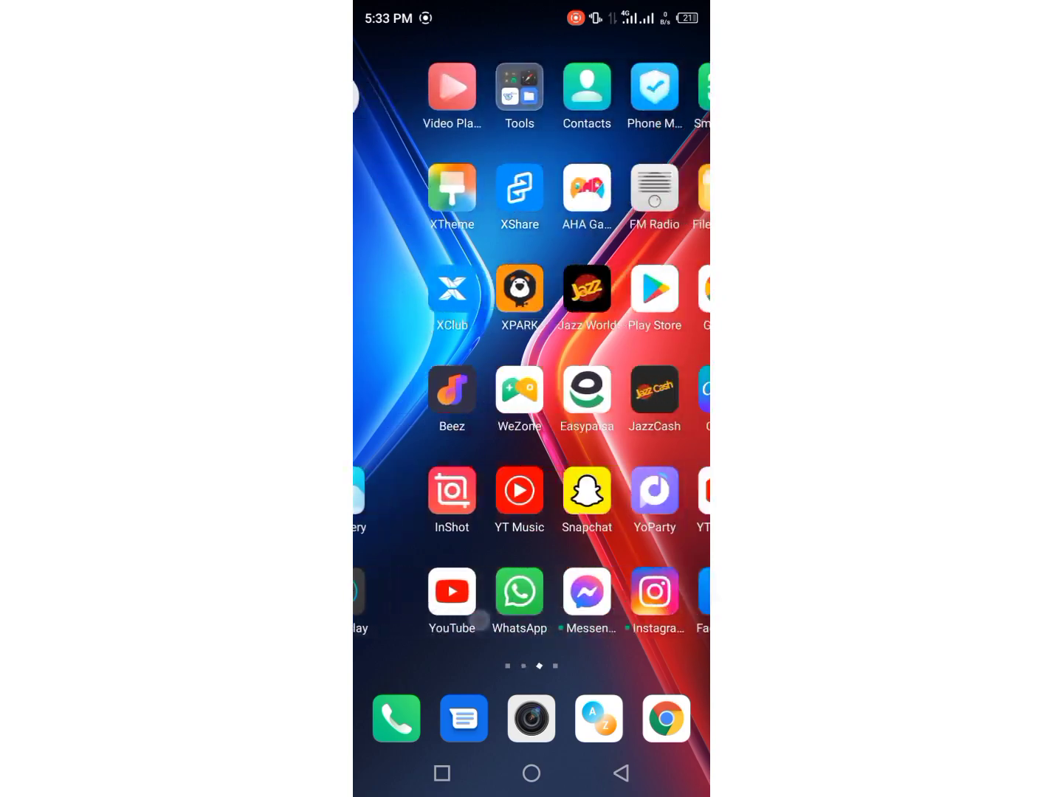
{"action": "scroll", "scroll_direction": "left", "scroll_amount": 3}
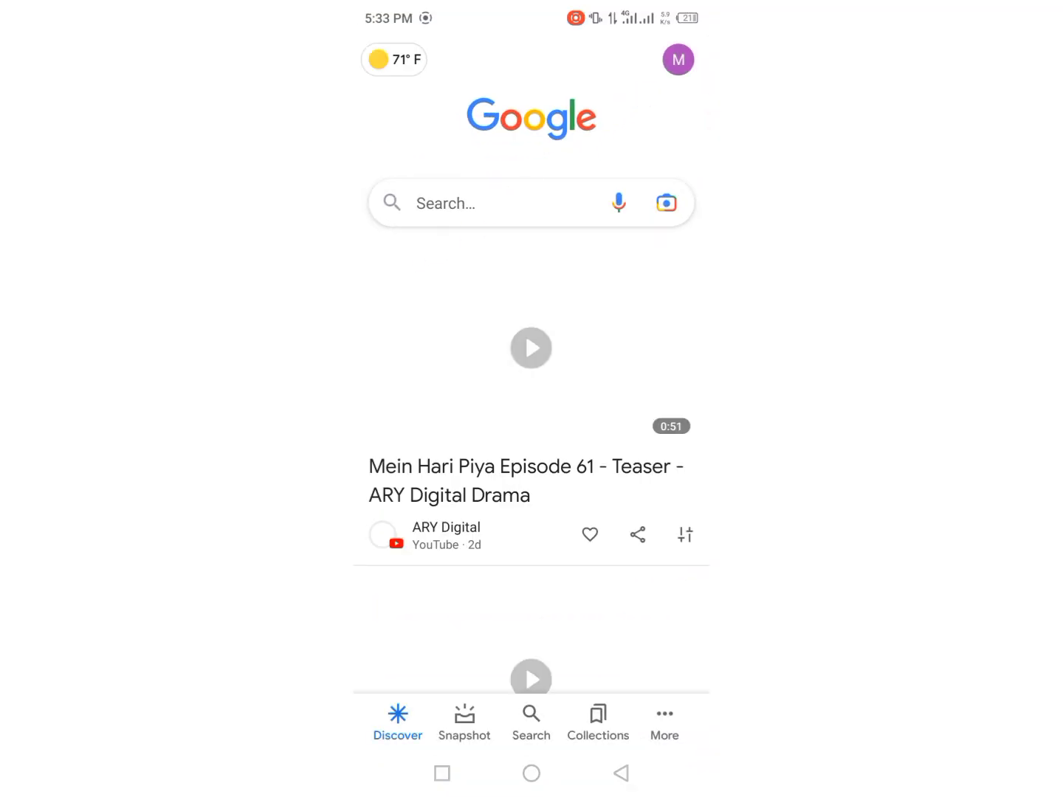
Search Google for 'support snapchat. com' using the suggestion after typing 'support'
{"action": "type", "text": "support snapchat"}
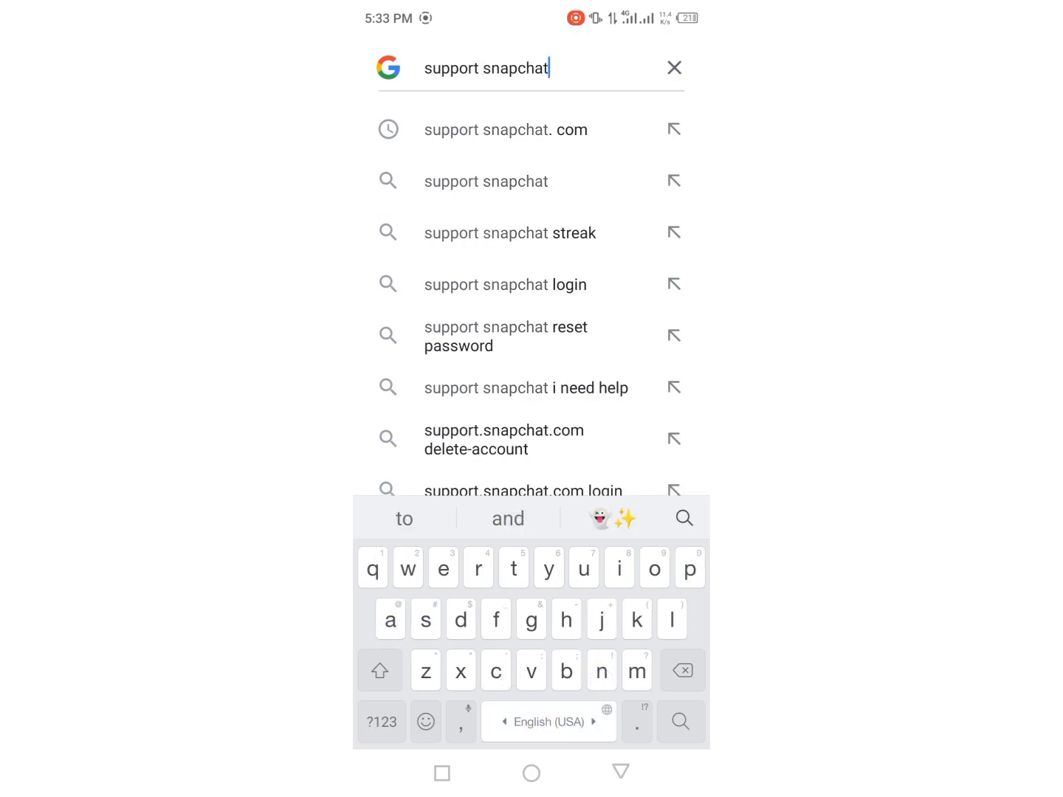
{"action": "left_click", "coordinate": [505, 130]}
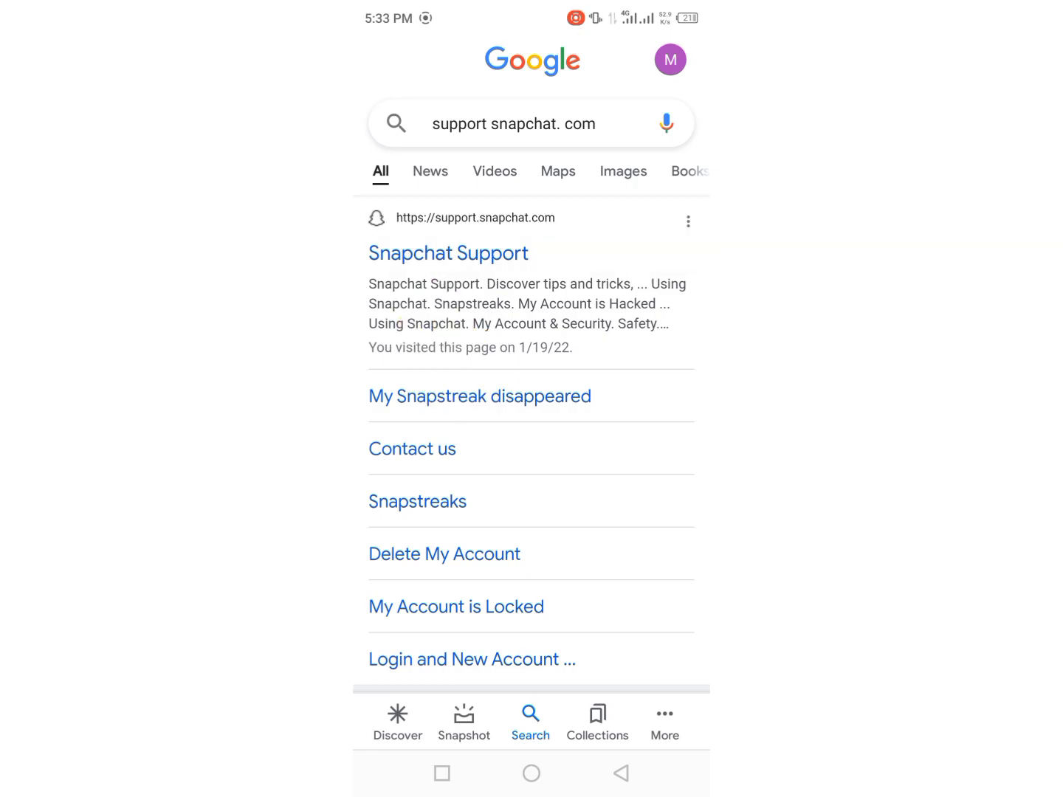
Open the Snapchat Support result and go to its Contact Us page
{"action": "left_click", "coordinate": [448, 253]}
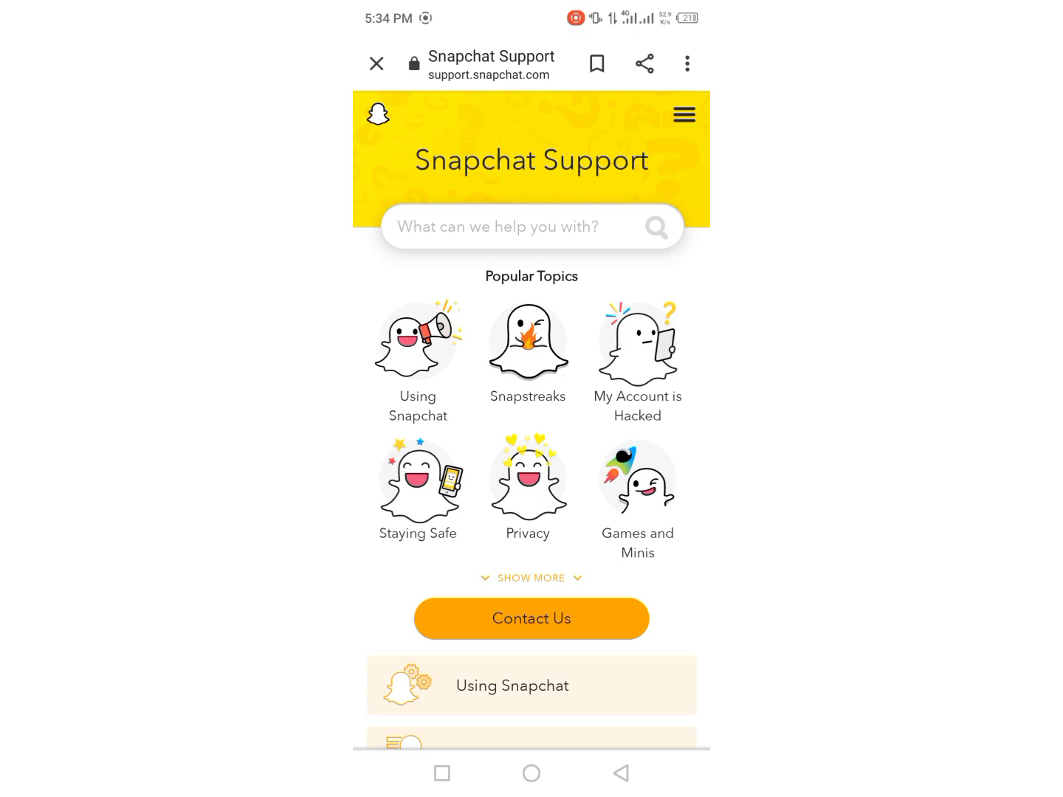
{"action": "scroll", "scroll_direction": "down", "scroll_amount": 3}
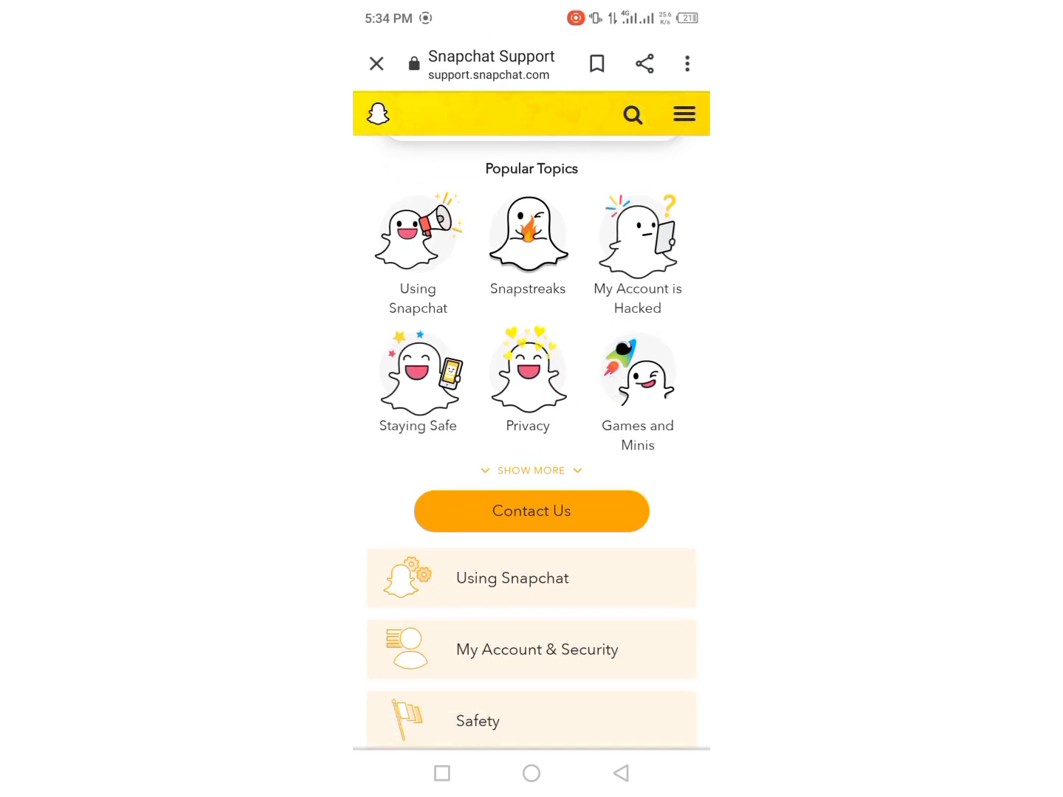
{"action": "left_click", "coordinate": [531, 511]}
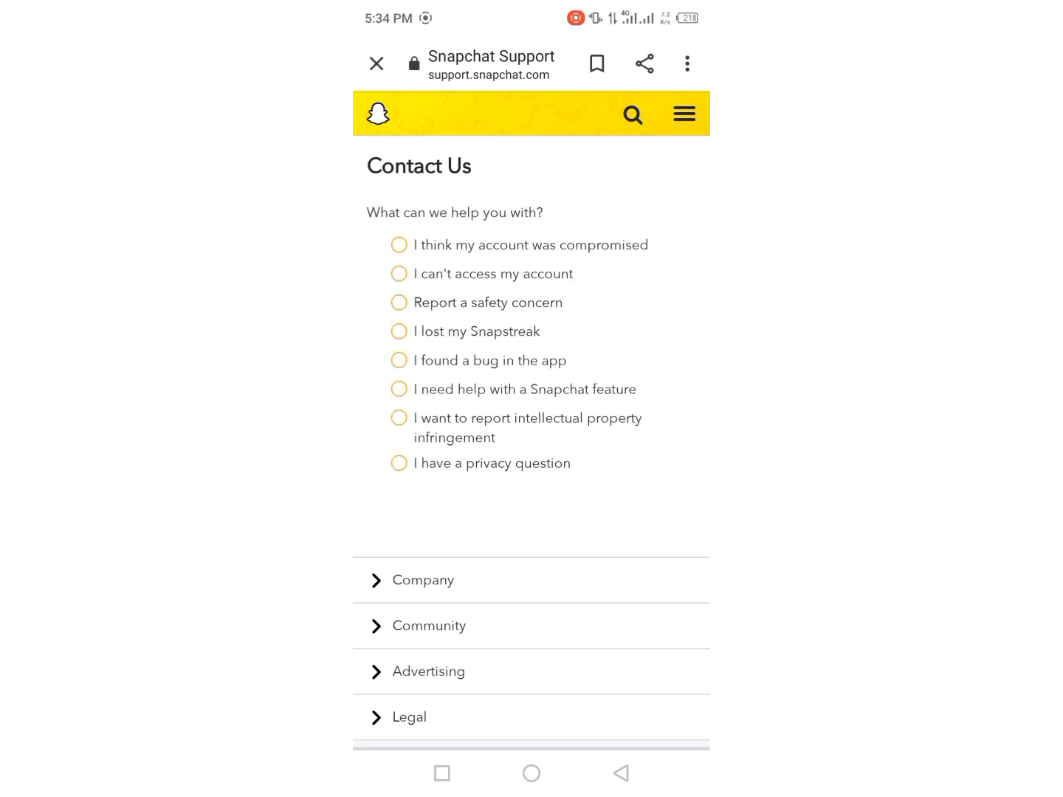
Choose 'I can't access my account', 'I forgot my password', then YES for more help
{"action": "left_click", "coordinate": [399, 274]}
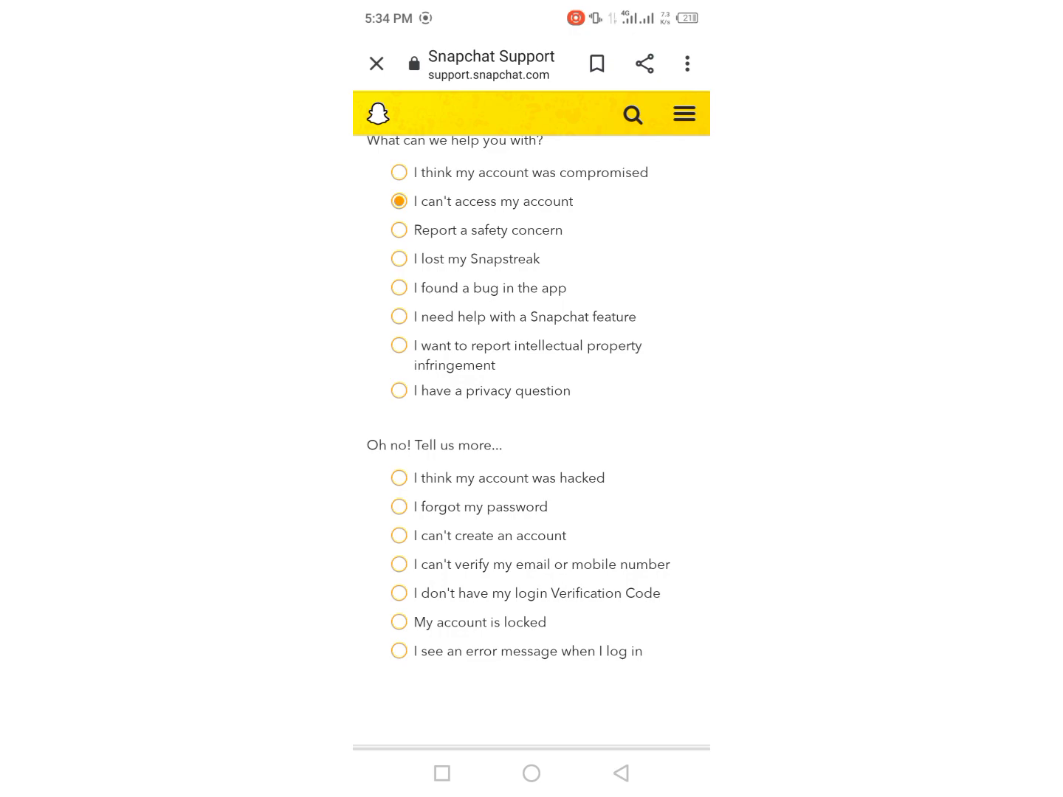
{"action": "scroll", "scroll_direction": "down", "scroll_amount": 3}
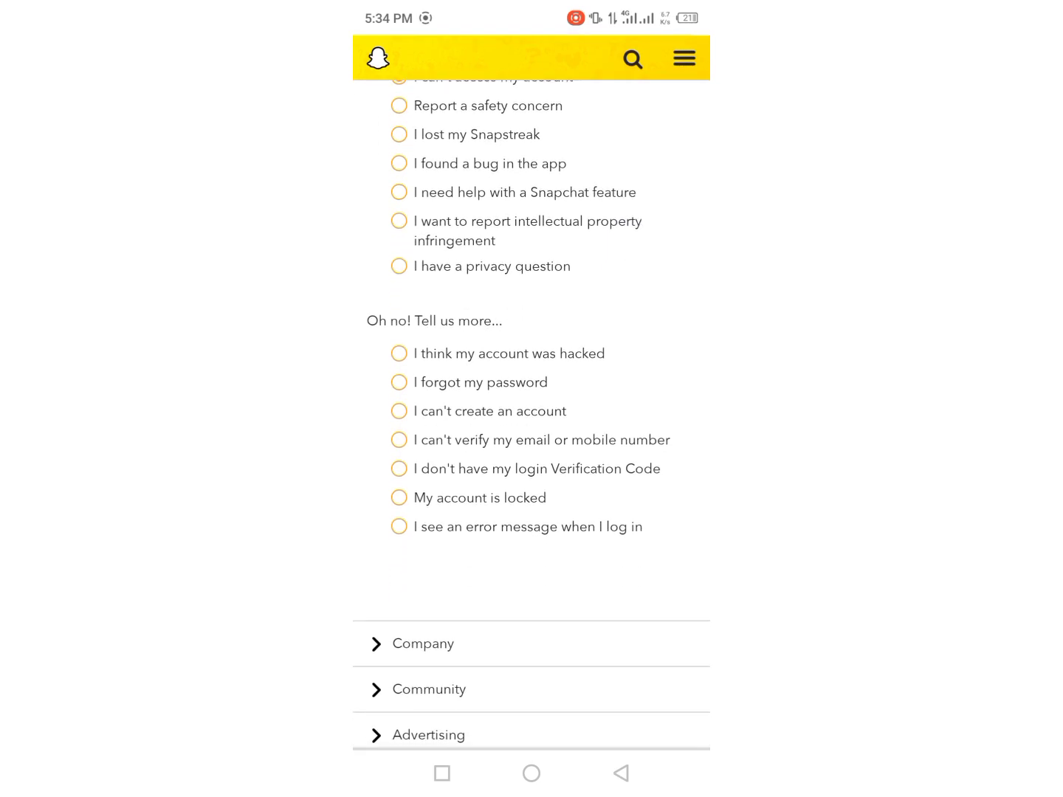
{"action": "left_click", "coordinate": [398, 382]}
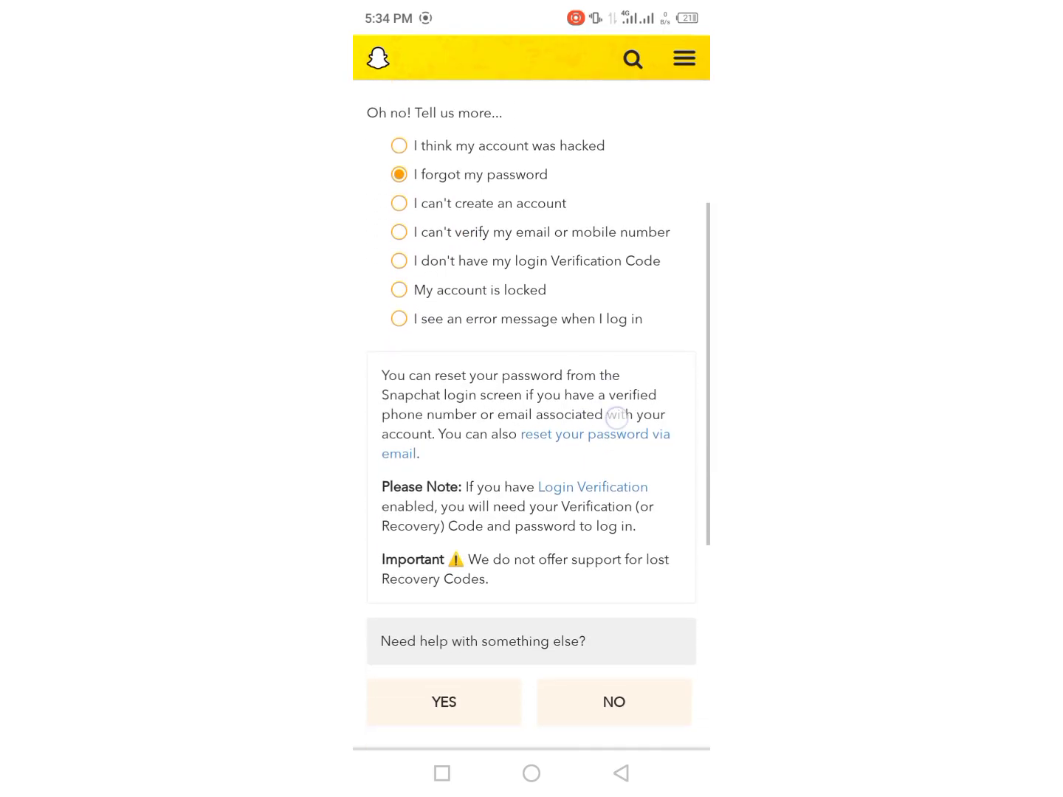
{"action": "scroll", "scroll_direction": "down", "scroll_amount": 3}
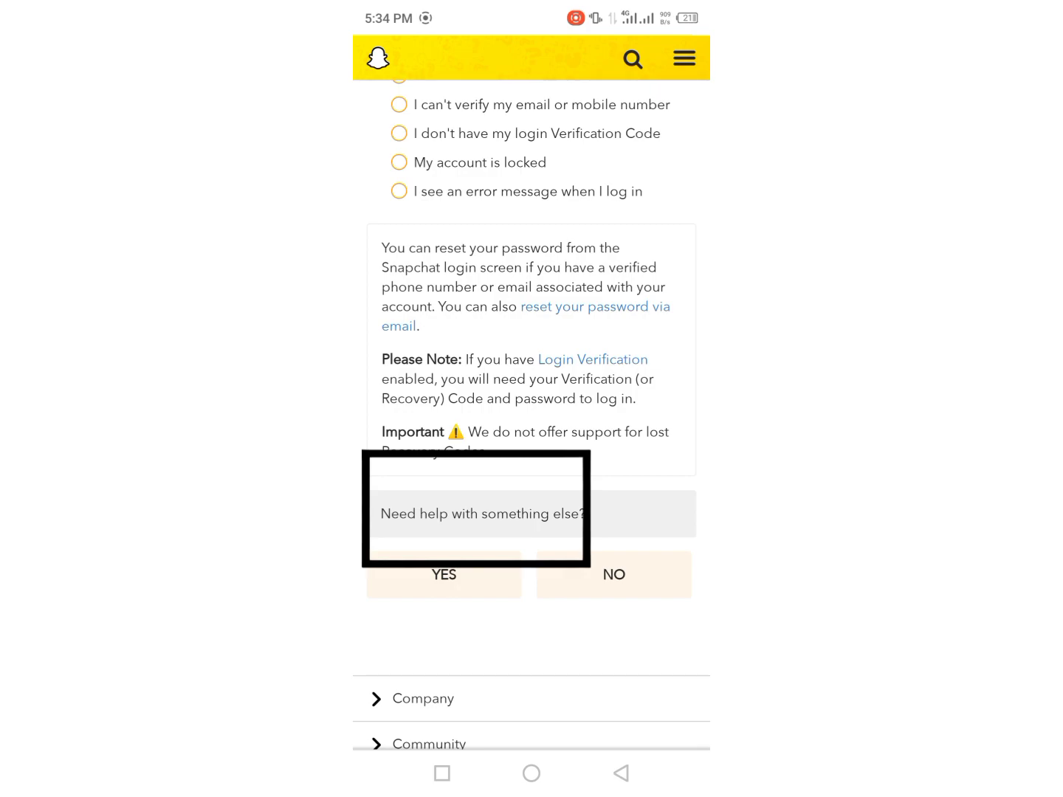
{"action": "left_click", "coordinate": [444, 574]}
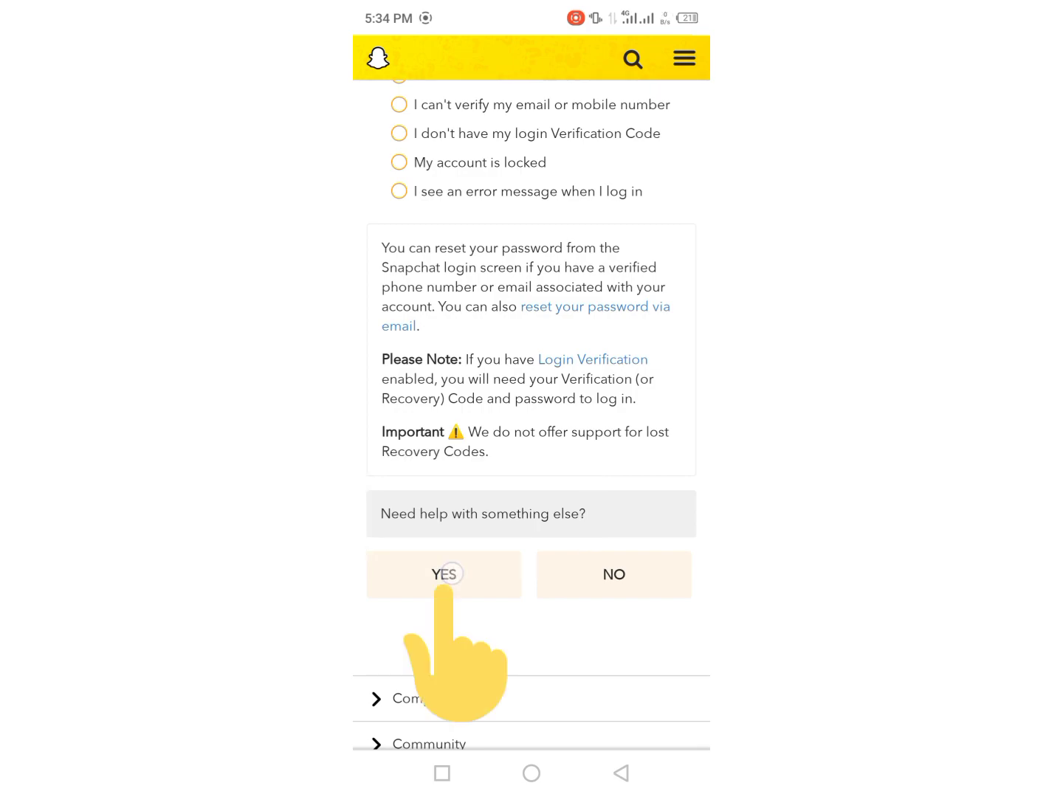
{"action": "left_click", "coordinate": [443, 574]}
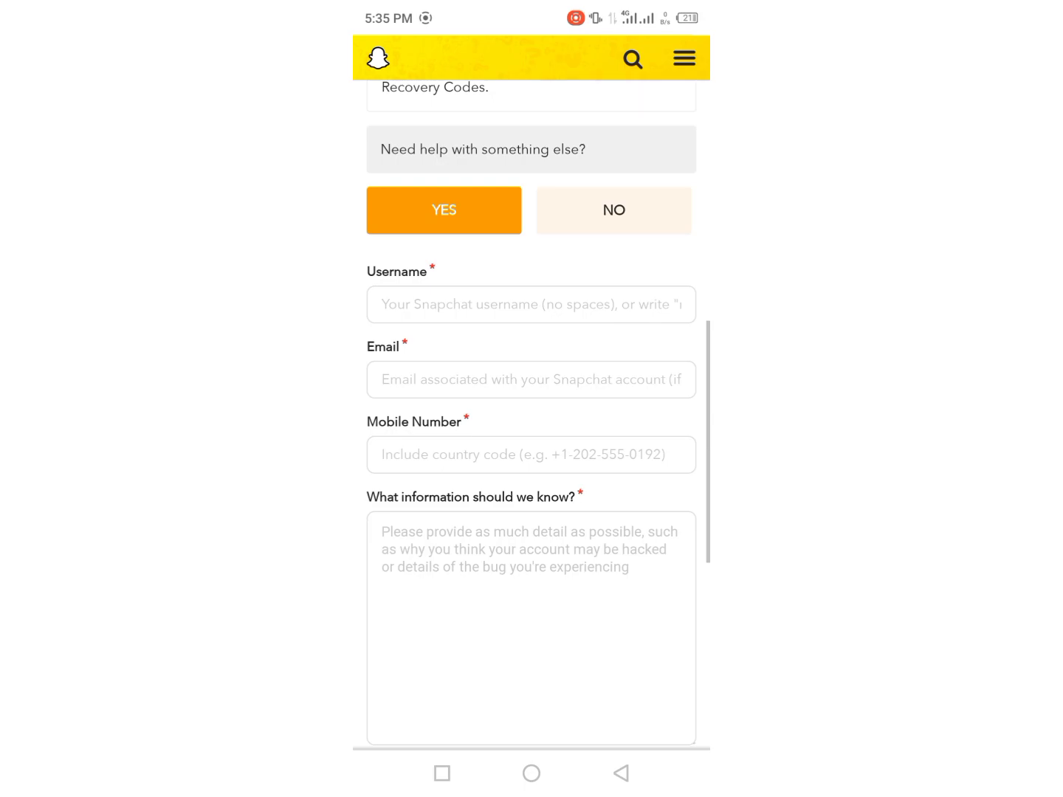
Write the message asking Snapchat to restore the hacked account, then return home
{"action": "scroll", "scroll_direction": "down", "scroll_amount": 3}
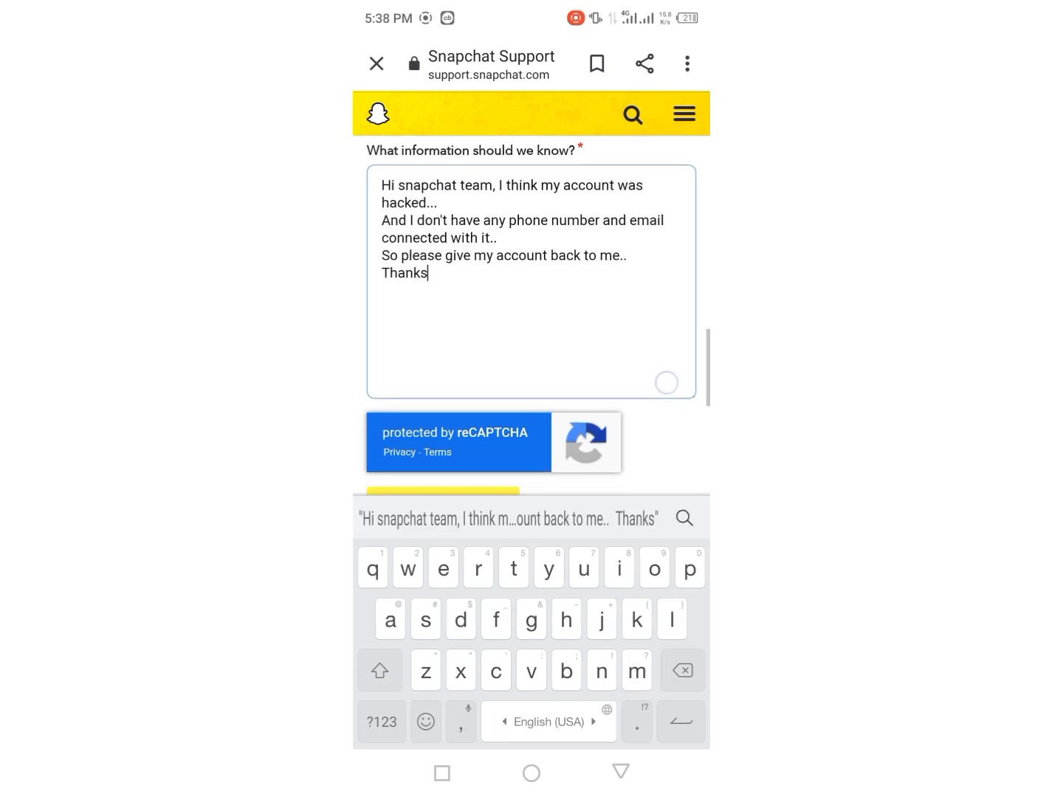
{"action": "scroll", "scroll_direction": "down", "scroll_amount": 3}
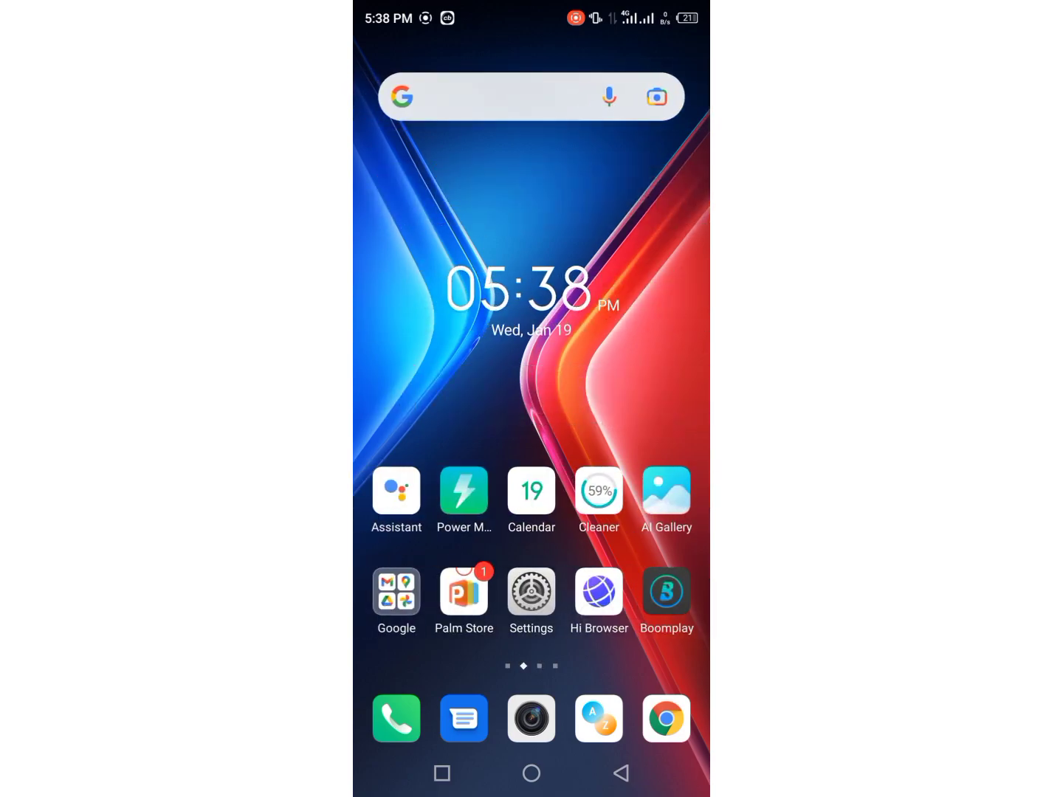
{"action": "scroll", "scroll_direction": "left", "scroll_amount": 3}
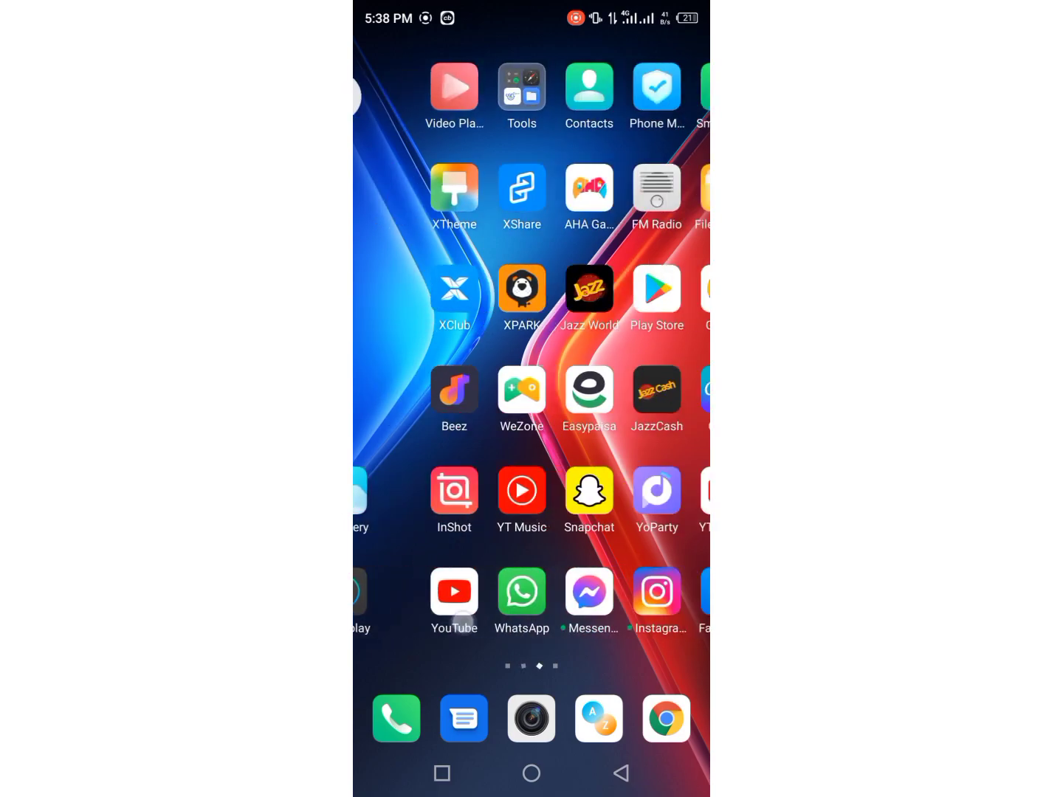